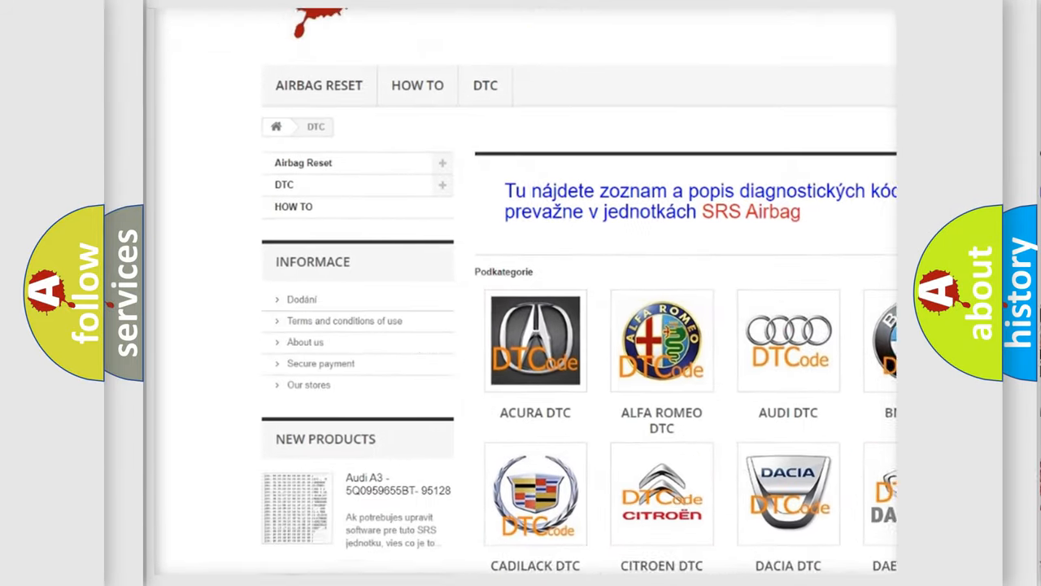
Scroll down through the airbagreset.sk table of trouble code numbers
{"action": "scroll", "scroll_direction": "down", "scroll_amount": 3}
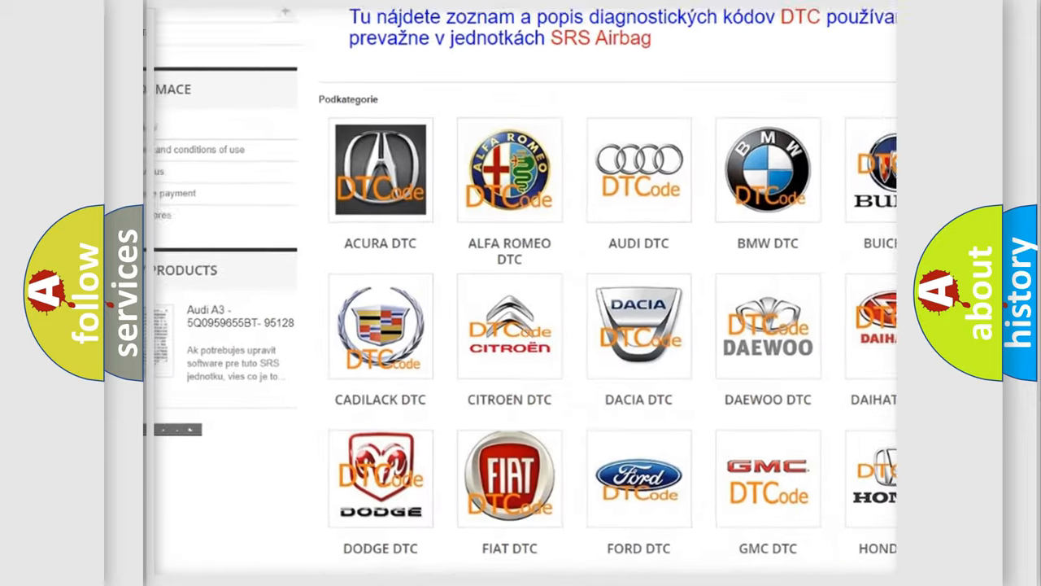
{"action": "scroll", "scroll_direction": "down", "scroll_amount": 3}
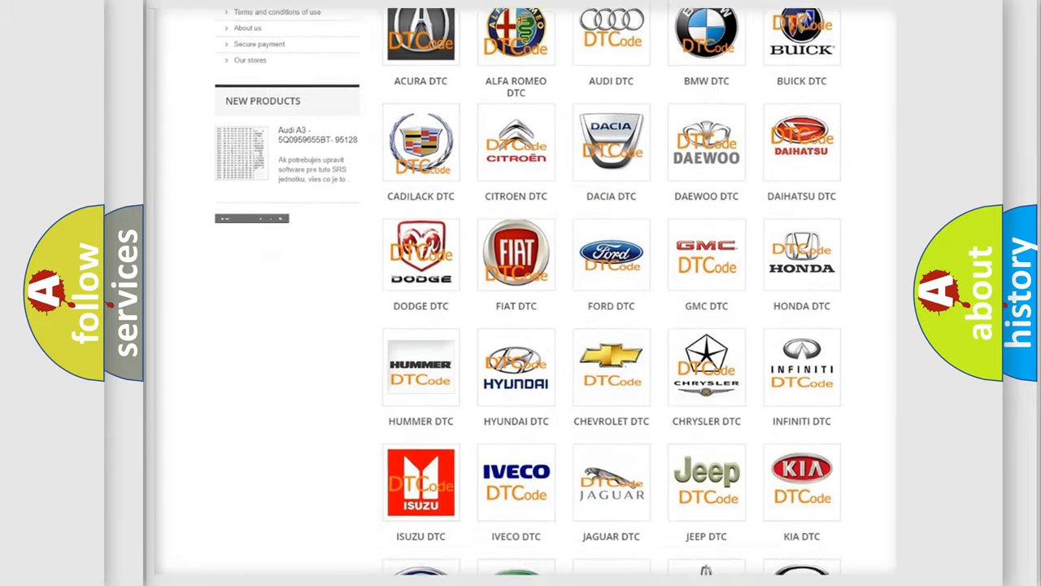
{"action": "scroll", "scroll_direction": "down", "scroll_amount": 3}
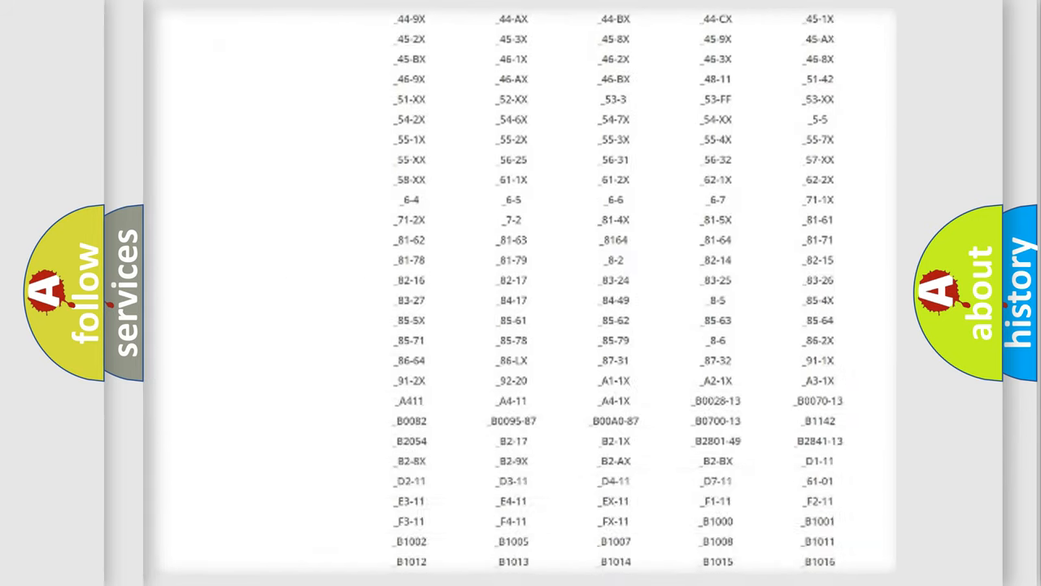
{"action": "scroll", "scroll_direction": "down", "scroll_amount": 3}
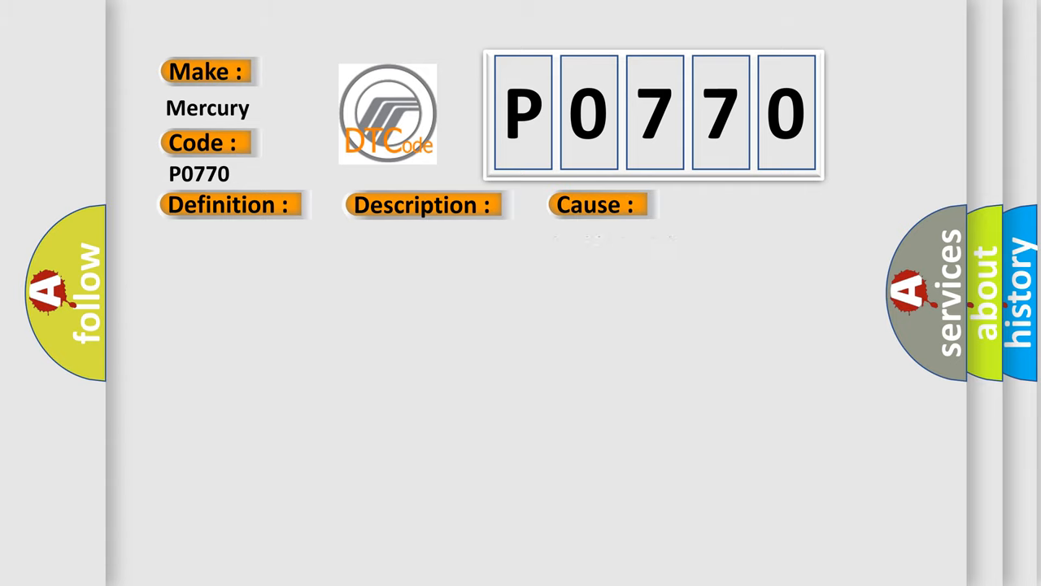
Reveal the P0770 definition: short-circuit to ground in signal cable MLR
{"action": "left_click", "coordinate": [228, 205]}
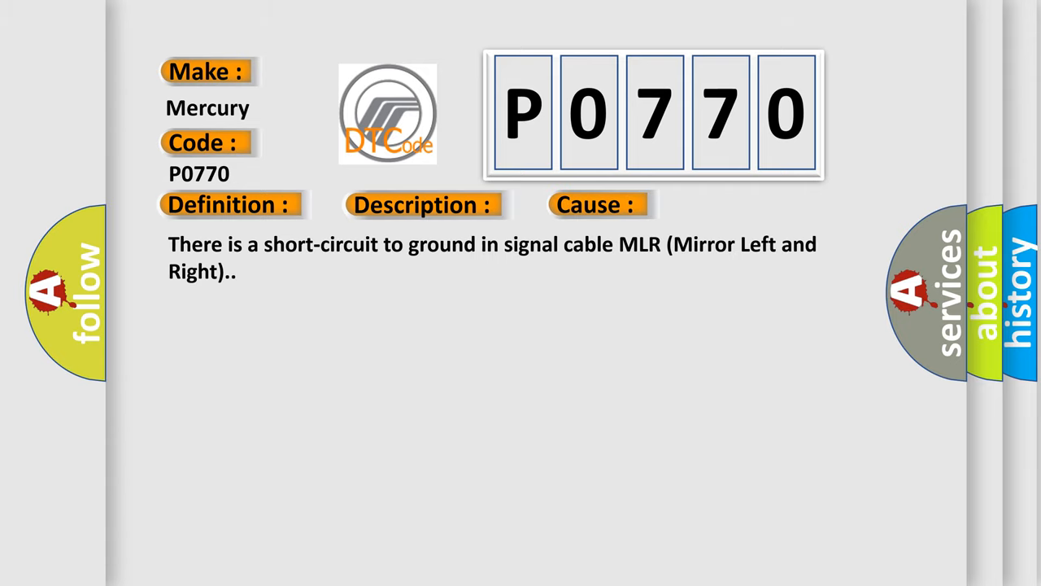